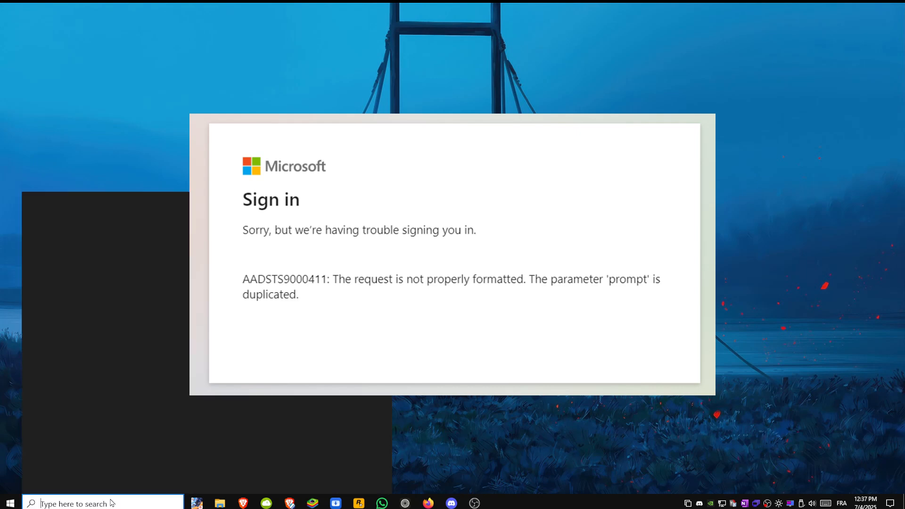
- Search for the app and open App settings for the Microsoft Teams result
{"action": "type", "text": "microsoft Store"}
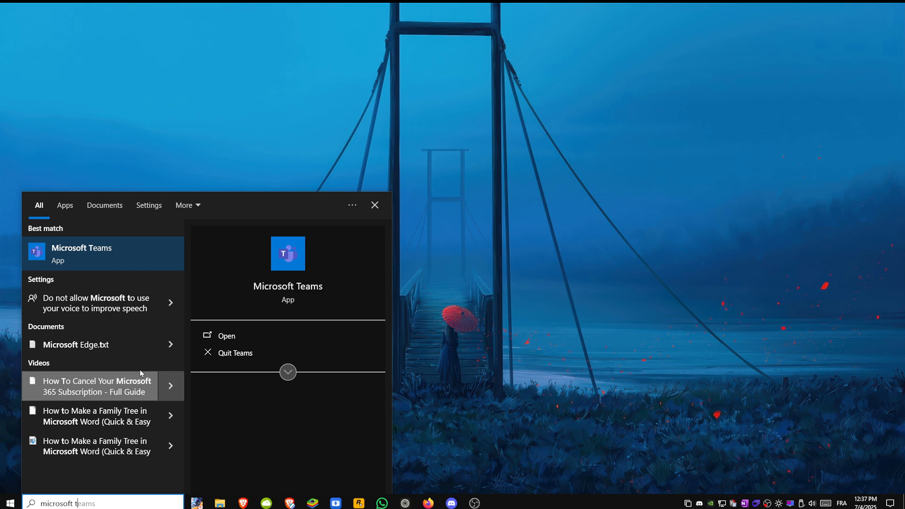
{"action": "mouse_move", "coordinate": [97, 269]}
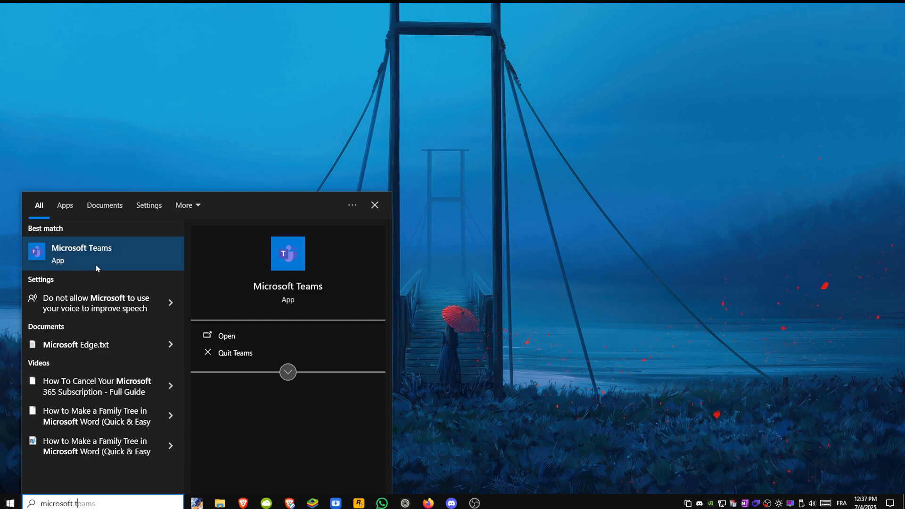
{"action": "right_click", "coordinate": [82, 252]}
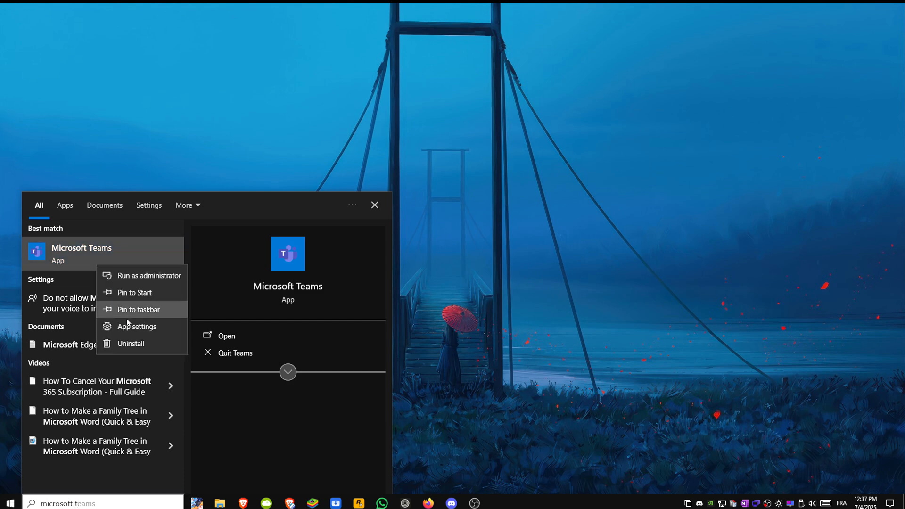
{"action": "left_click", "coordinate": [136, 326]}
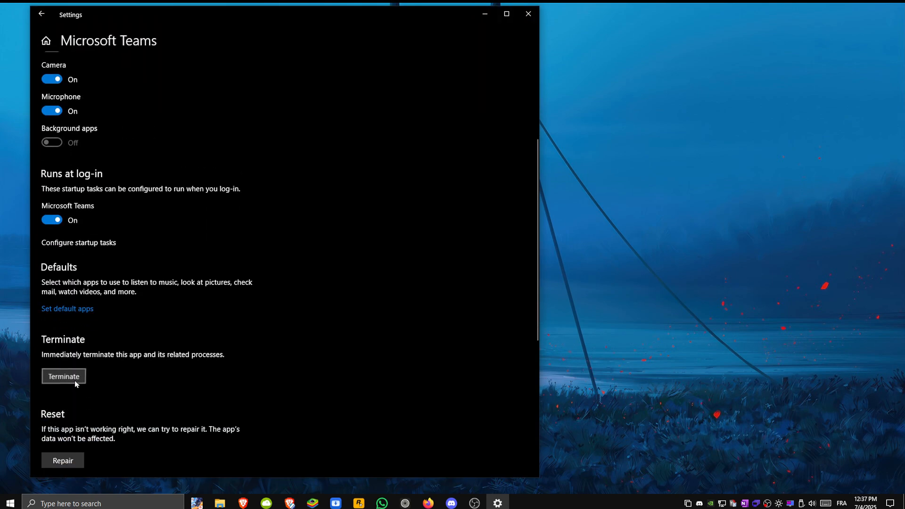
- Scroll down the Microsoft Teams settings page to the Terminate, Repair and Reset options
{"action": "scroll", "scroll_direction": "down", "scroll_amount": 3}
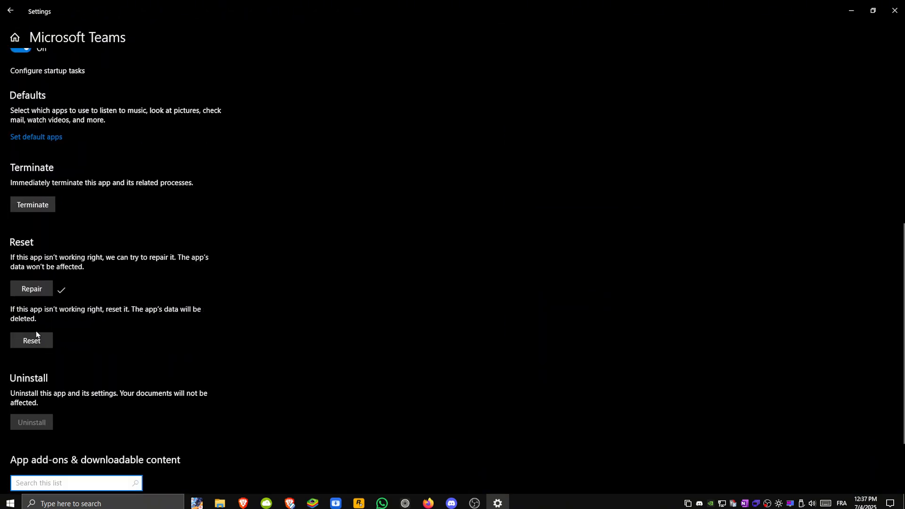
{"action": "mouse_move", "coordinate": [366, 322]}
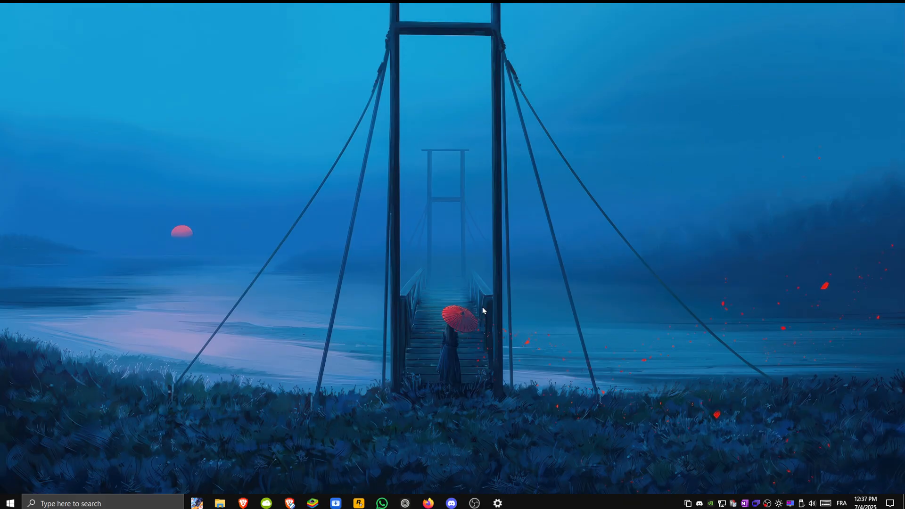
{"action": "mouse_move", "coordinate": [374, 372]}
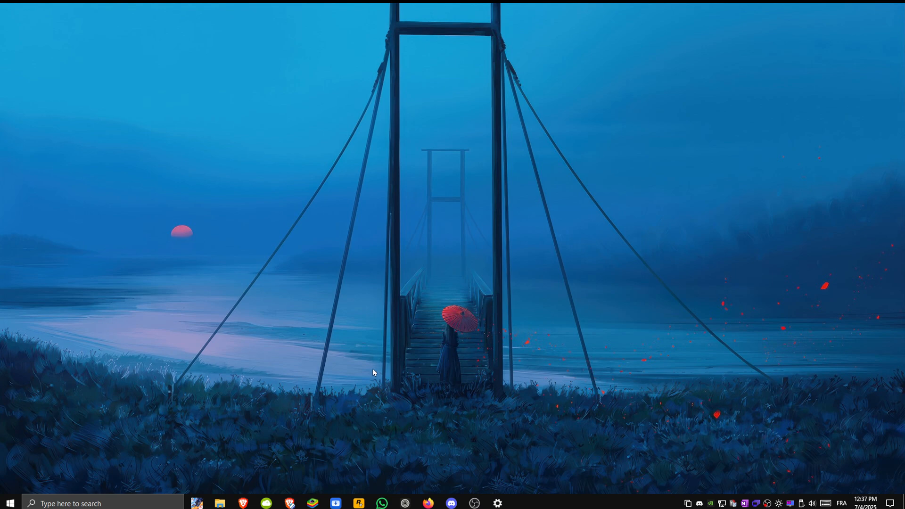
- Search Windows for 'add or remove programs' to reach Apps & features
{"action": "left_click", "coordinate": [10, 503]}
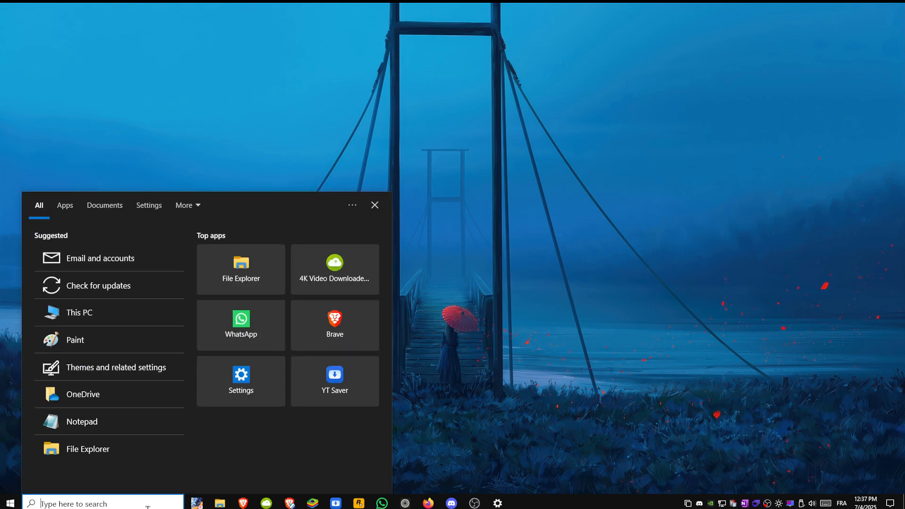
{"action": "type", "text": "registry Editor"}
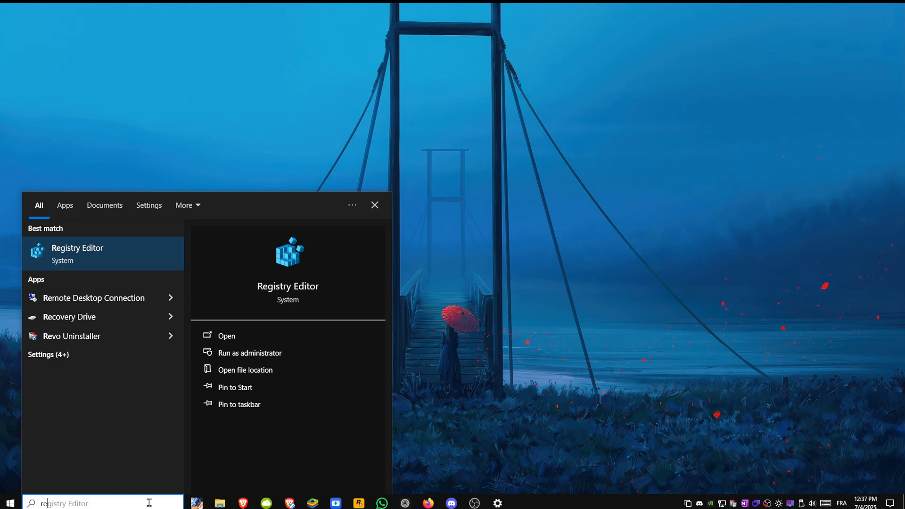
{"action": "type", "text": "add or remove programs"}
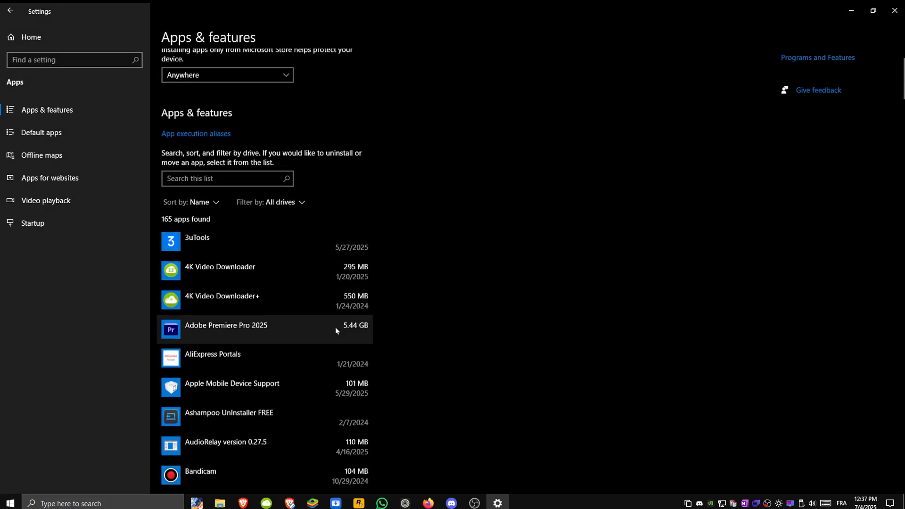
- Scroll the installed apps list to Microsoft Teams and confirm its uninstall
{"action": "scroll", "scroll_direction": "down", "scroll_amount": 3}
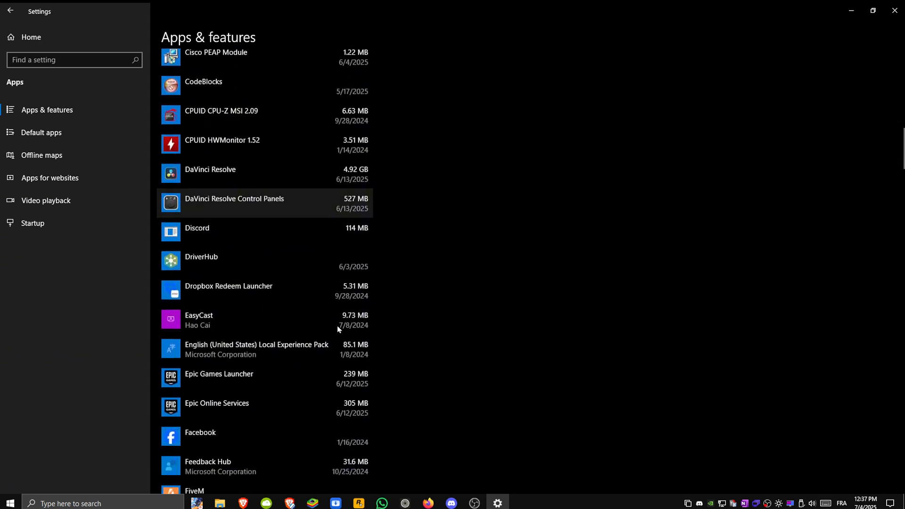
{"action": "scroll", "scroll_direction": "down", "scroll_amount": 3}
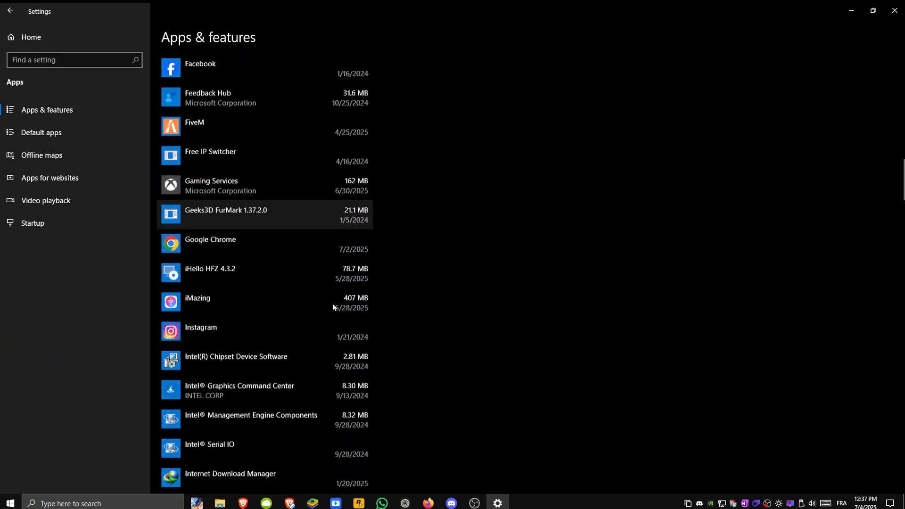
{"action": "scroll", "scroll_direction": "down", "scroll_amount": 3}
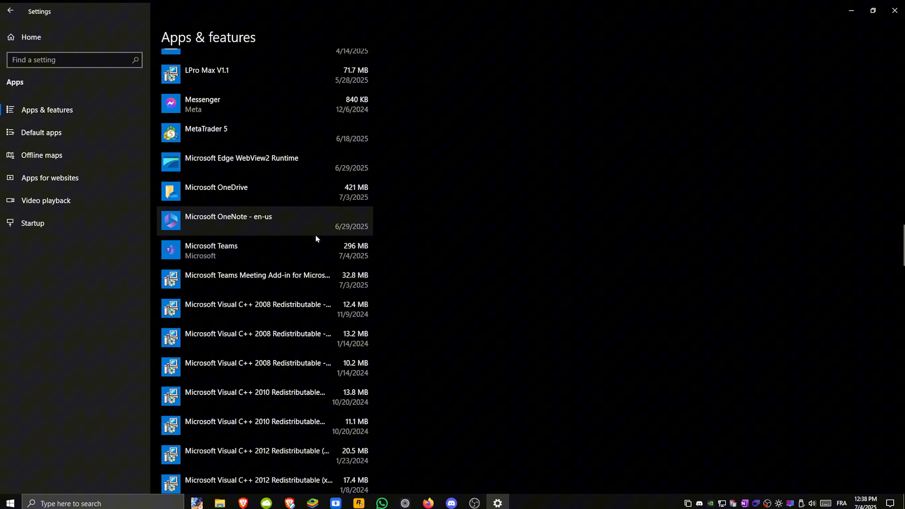
{"action": "left_click", "coordinate": [211, 250]}
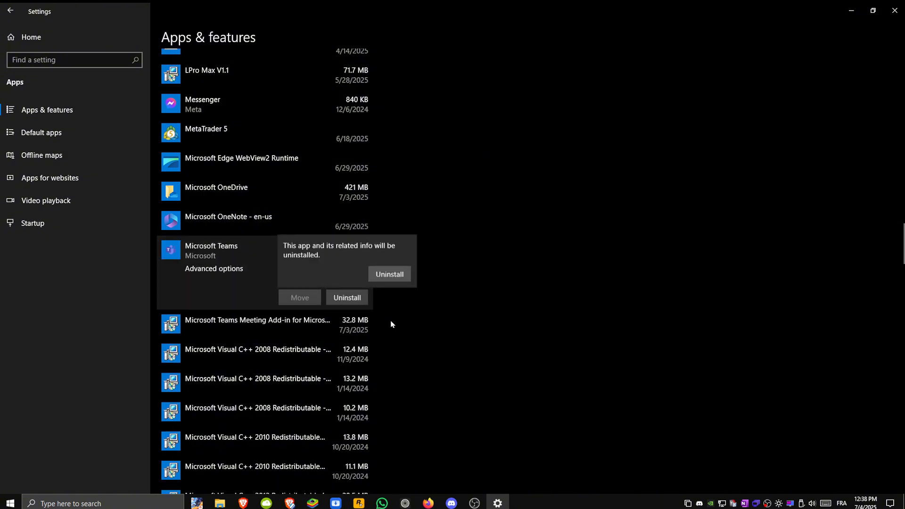
{"action": "left_click", "coordinate": [389, 274]}
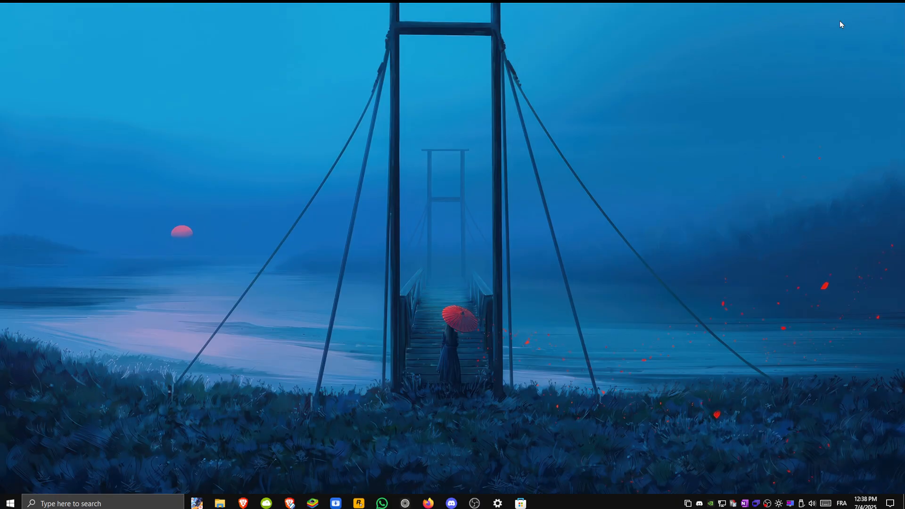
{"action": "mouse_move", "coordinate": [537, 505]}
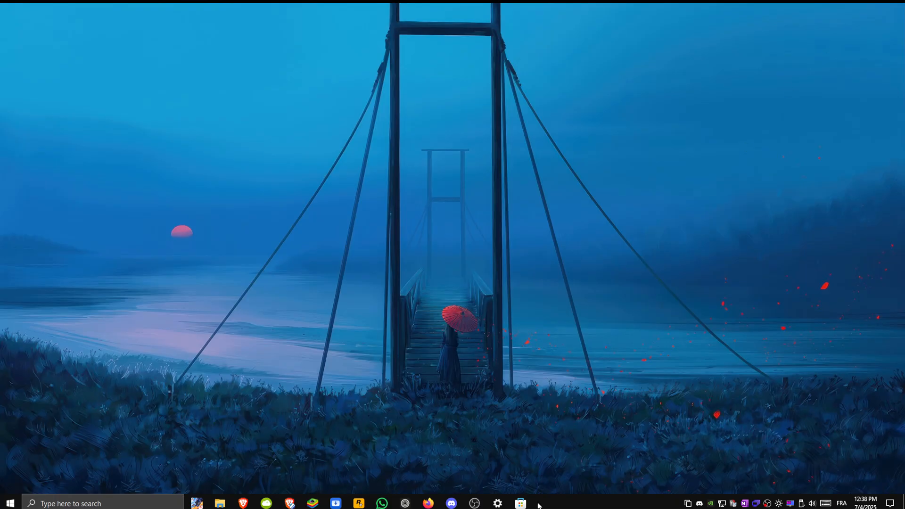